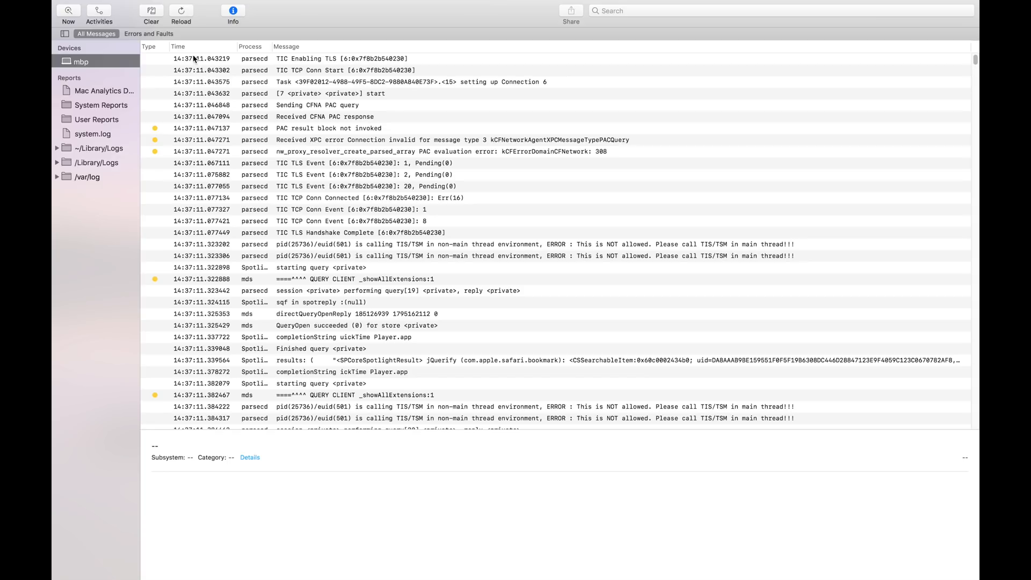
Clear the Console log so only fresh kernel messages, including the Thunderbolt unplug packet, stream in
click(150, 13)
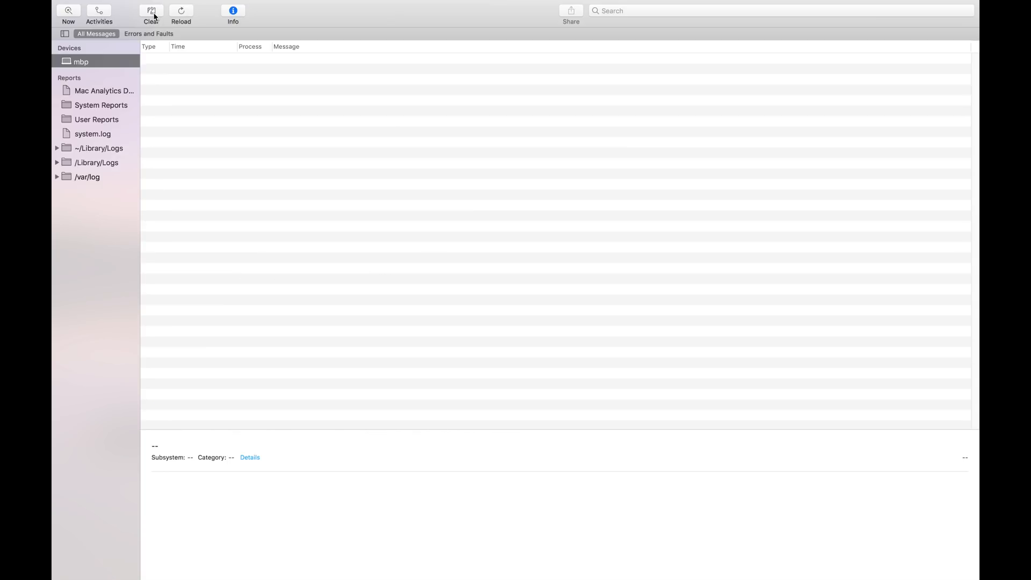
mouse_move(290, 174)
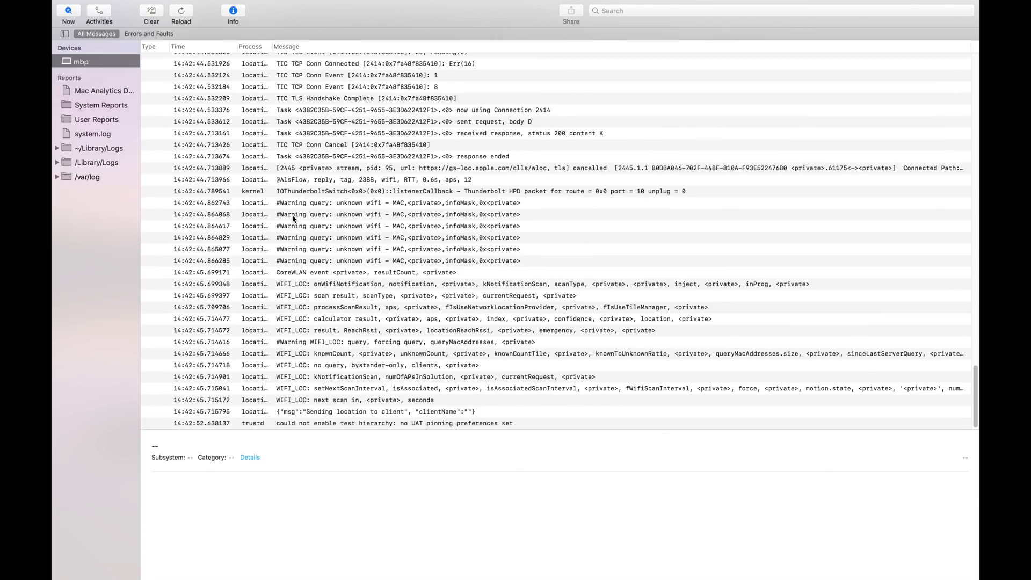
scroll(down, 3)
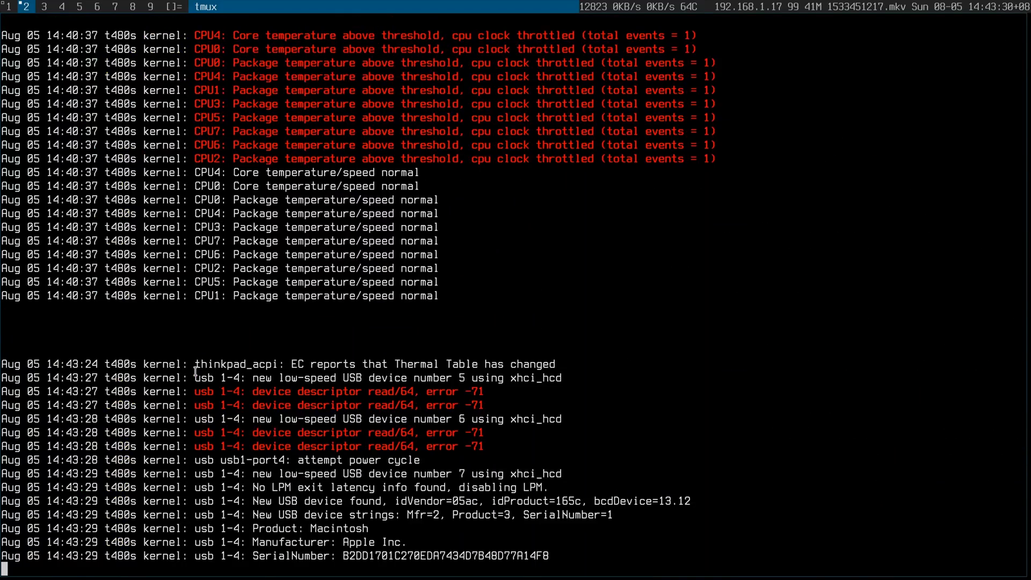
mouse_move(297, 393)
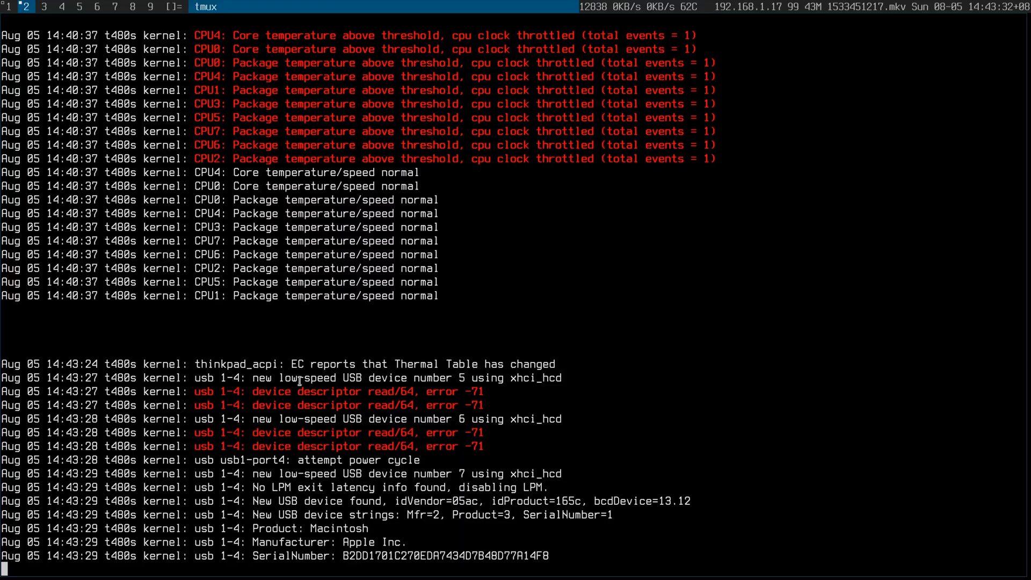
Select the usb 1-4 kernel log lines in tmux where the Apple device is detected
drag(253, 378, 503, 377)
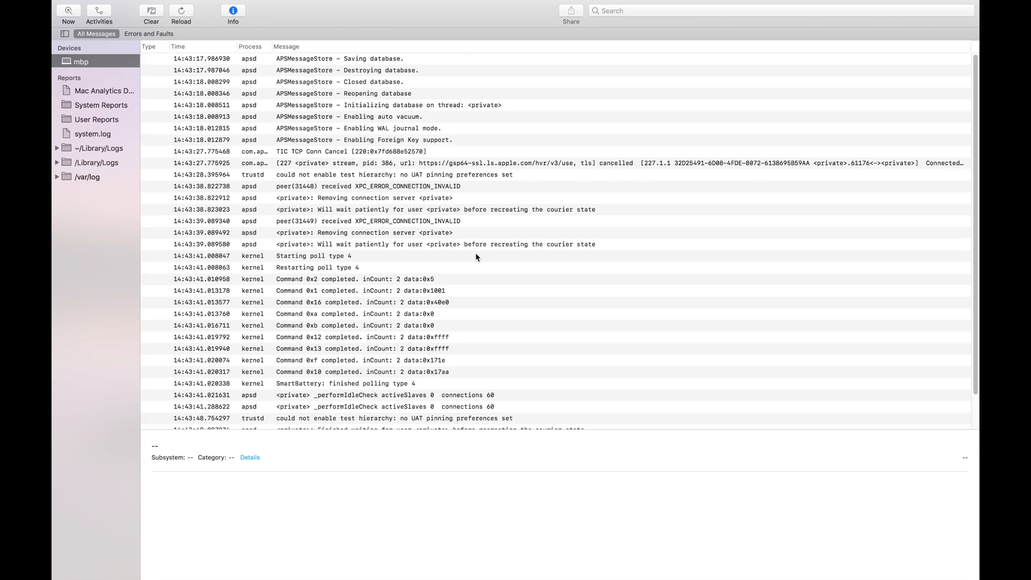
mouse_move(477, 258)
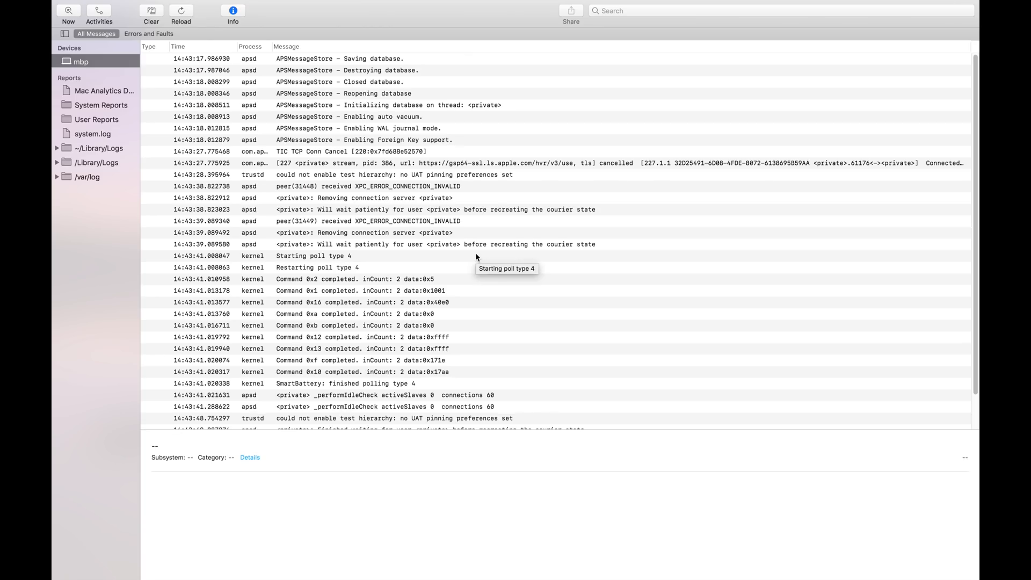
Follow the newest Console entries reporting network path changes and no primary interface
scroll(down, 3)
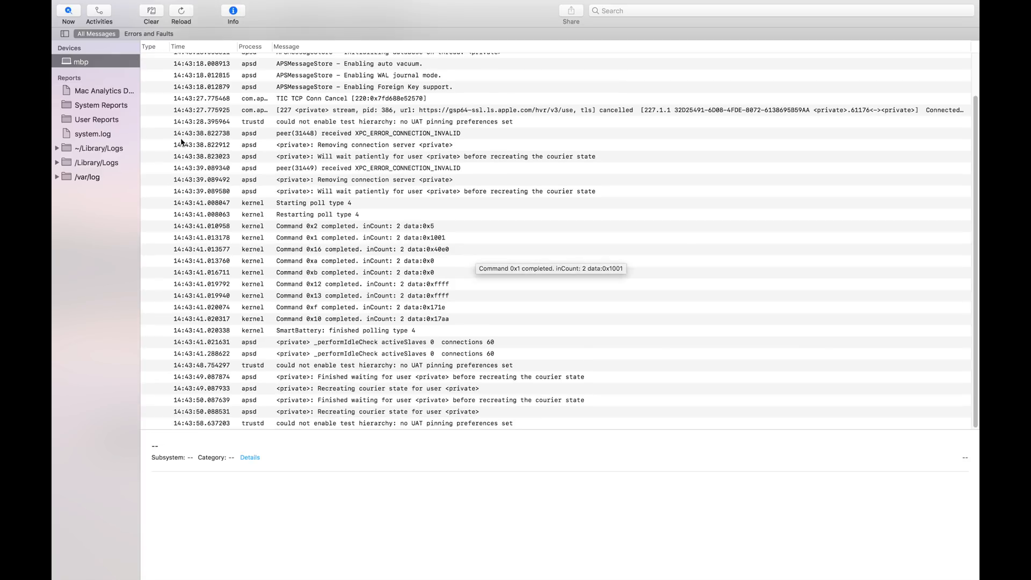
click(92, 134)
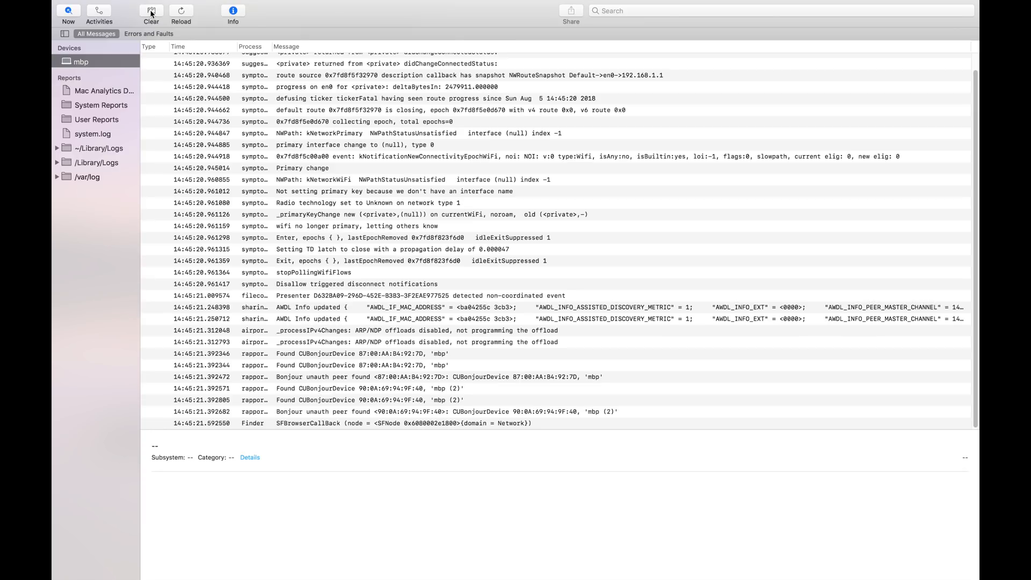
Bring up Network settings listing the Belkin USB-C LAN adapter as not connected
click(701, 5)
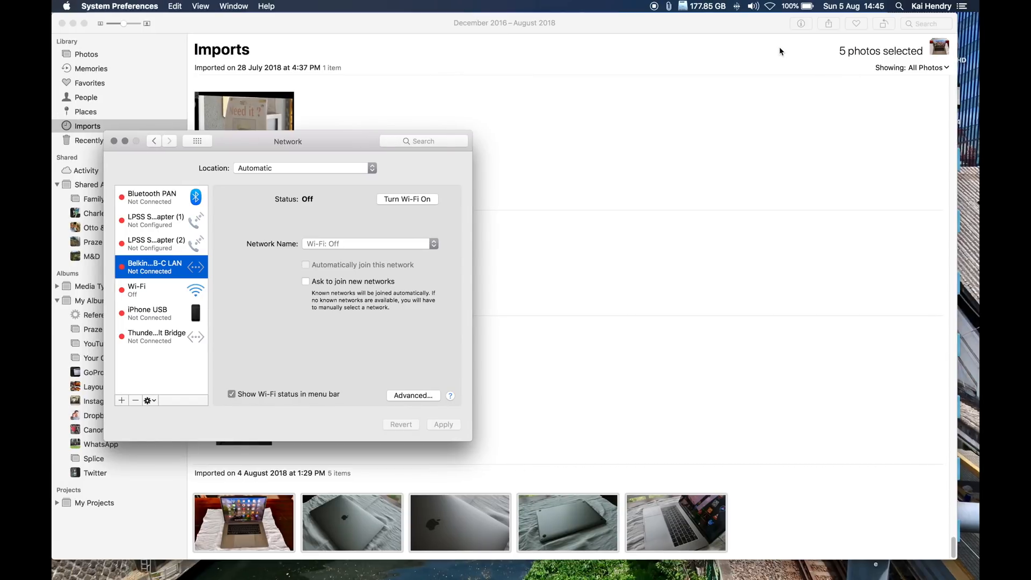
mouse_move(776, 48)
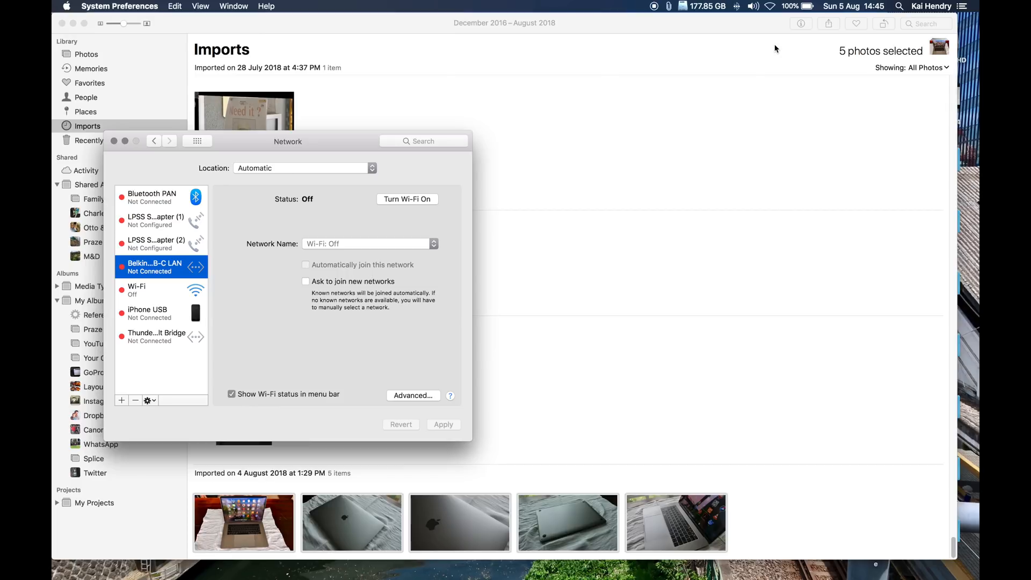